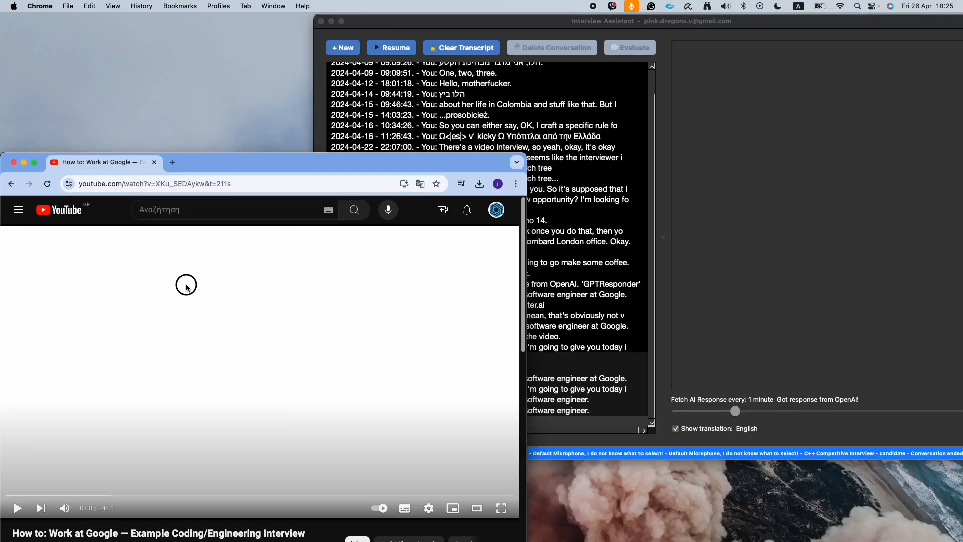
Start a new conversation and begin recording the Google coding interview audio.
click(342, 47)
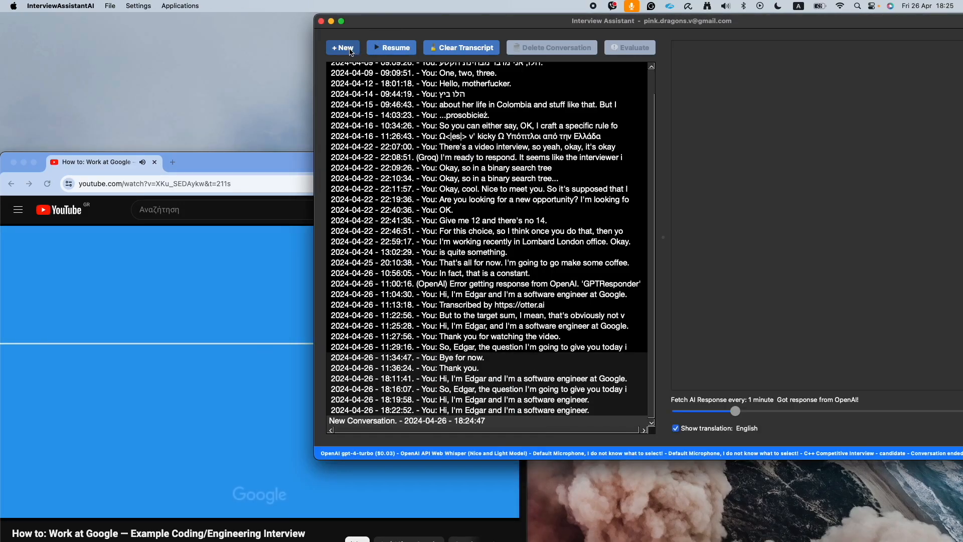
click(342, 48)
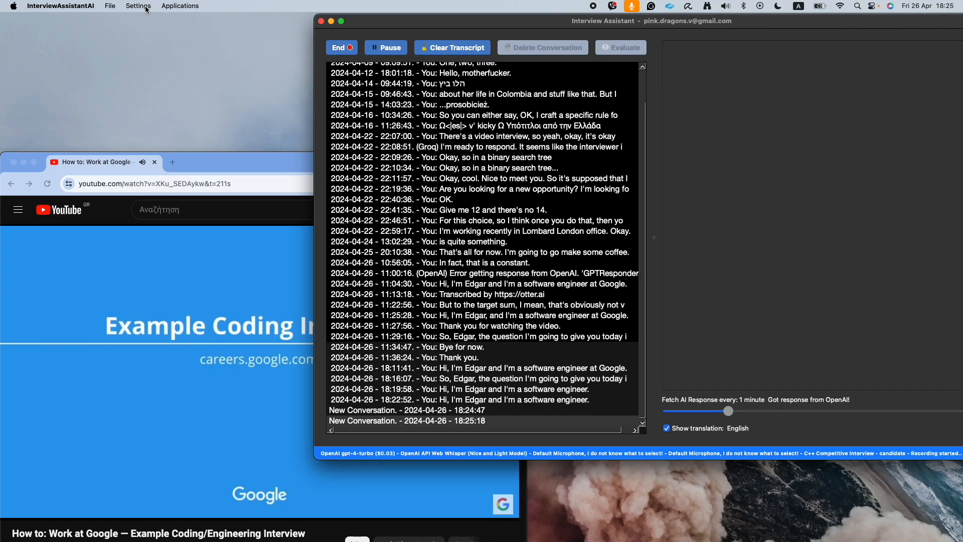
click(137, 6)
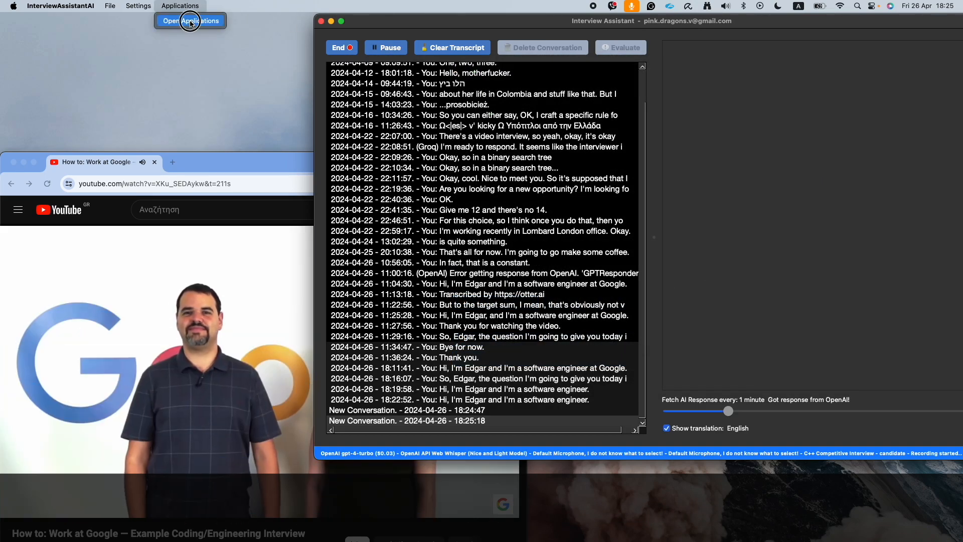
Wait for the pair-sum-to-8 transcript and the AI's unordered_map answer to appear.
click(190, 20)
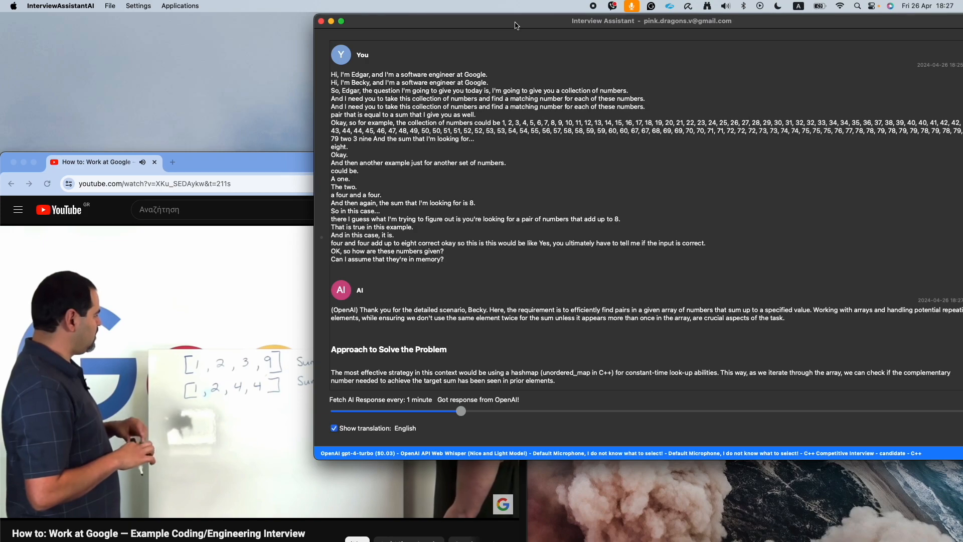
Scroll through the AI's findPairsWithSum C++ code and complexity explanation.
scroll(down, 3)
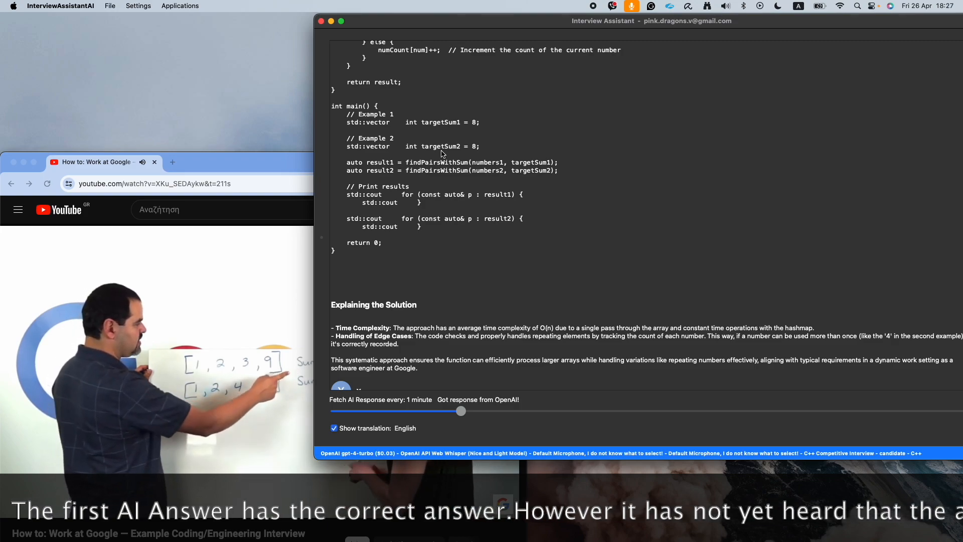
scroll(down, 3)
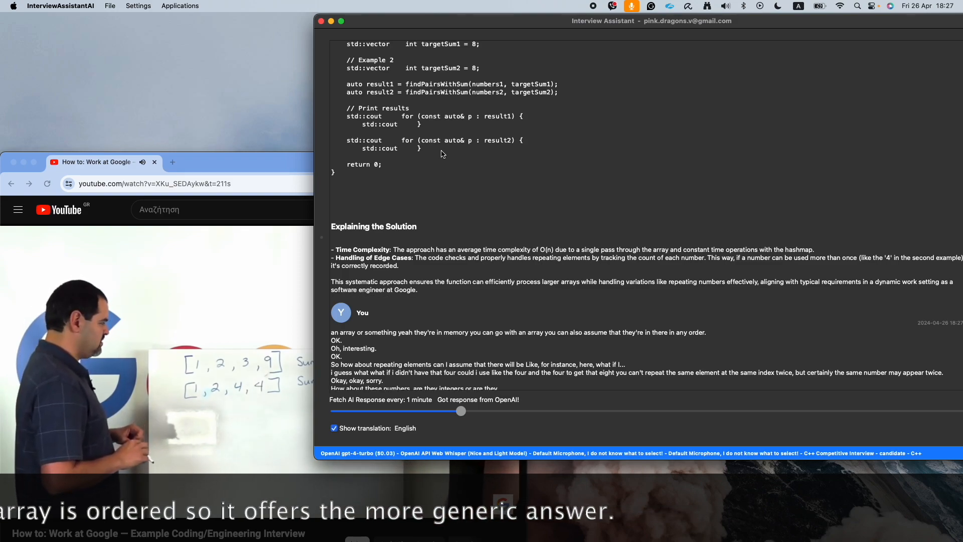
scroll(down, 3)
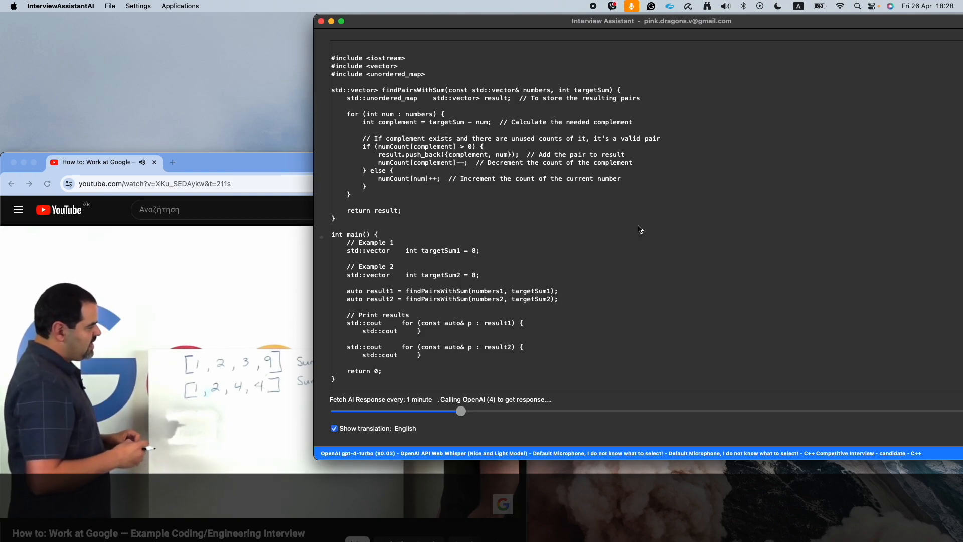
Scroll to the second AI answer on repeated elements, negatives and hashmap strategy.
scroll(down, 3)
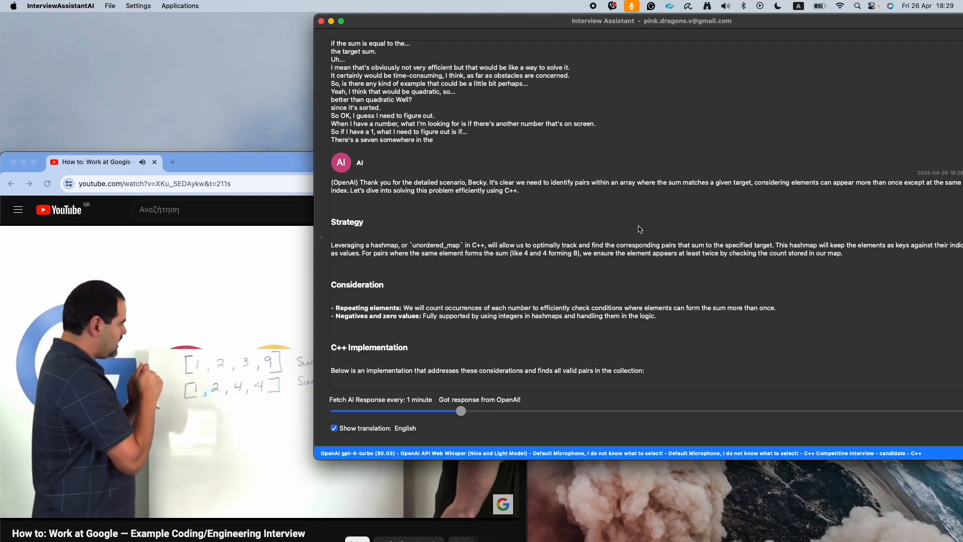
Read the second C++ implementation and the third answer combining hash map and two pointers.
scroll(down, 3)
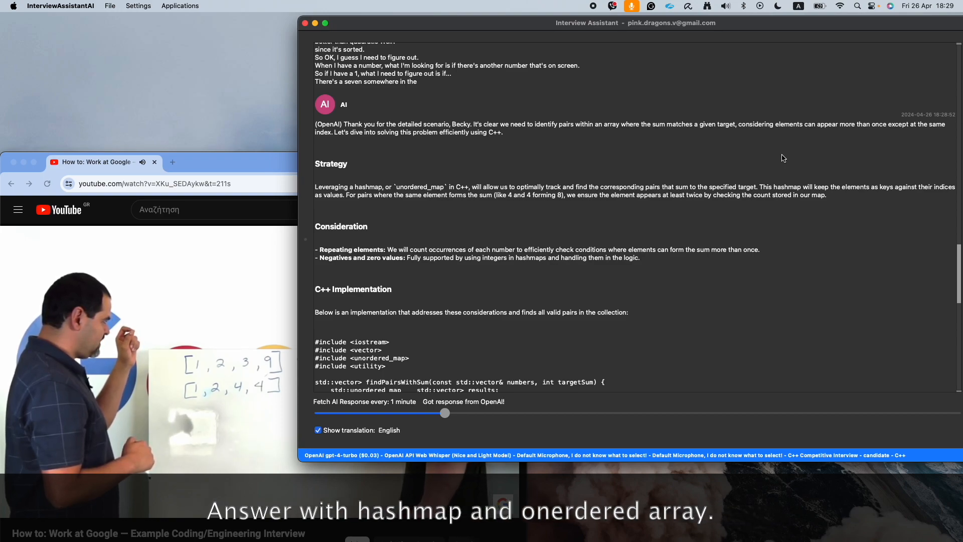
scroll(down, 3)
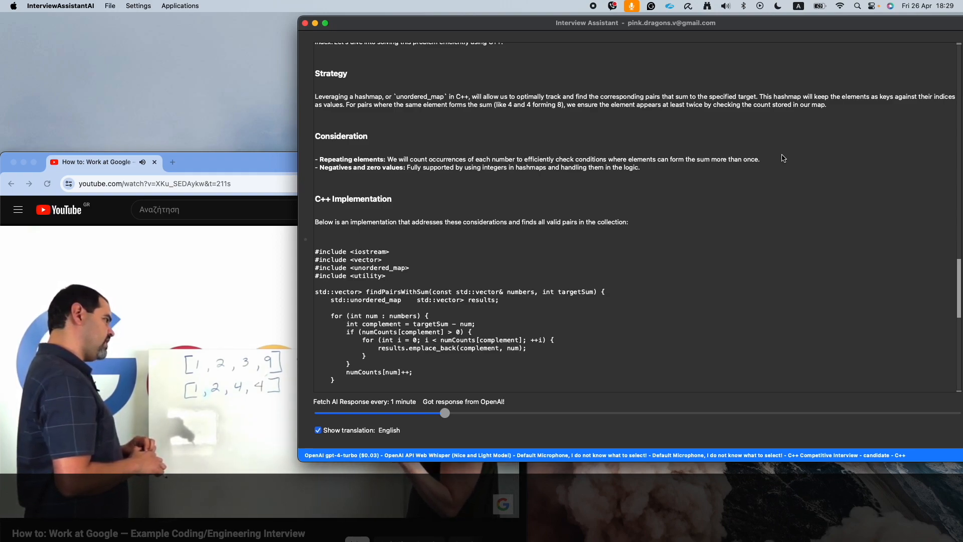
scroll(down, 3)
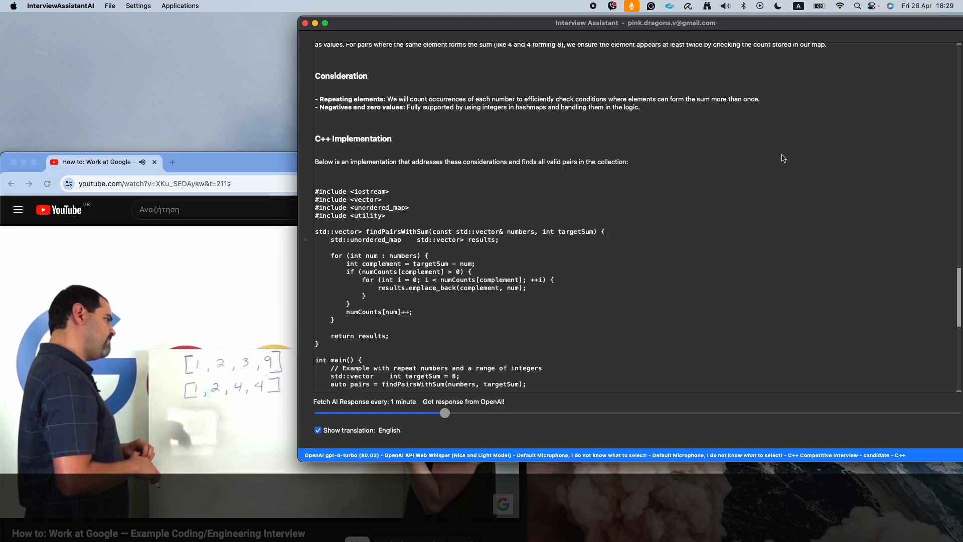
scroll(down, 3)
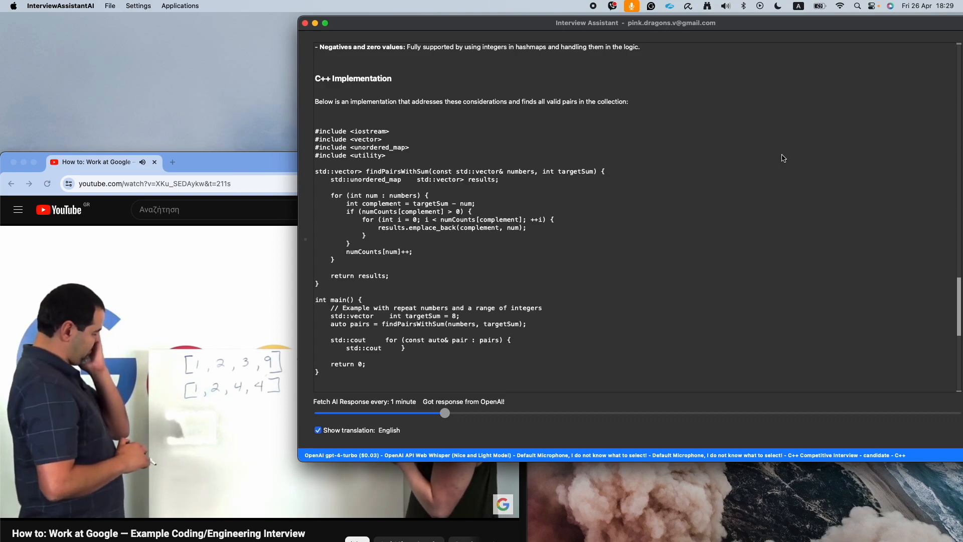
scroll(down, 3)
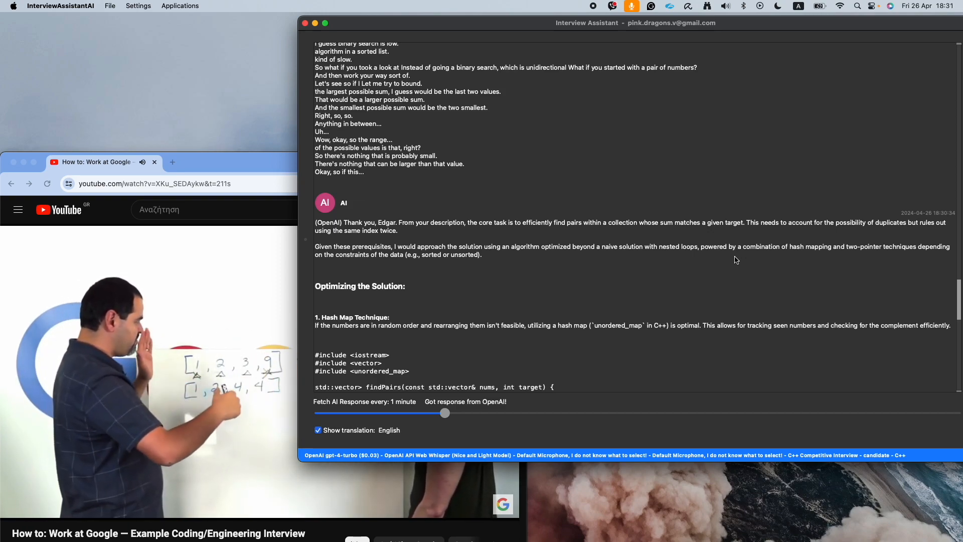
Scroll past hash-map and two-pointer code and trade-offs to the candidate's new transcript.
scroll(down, 3)
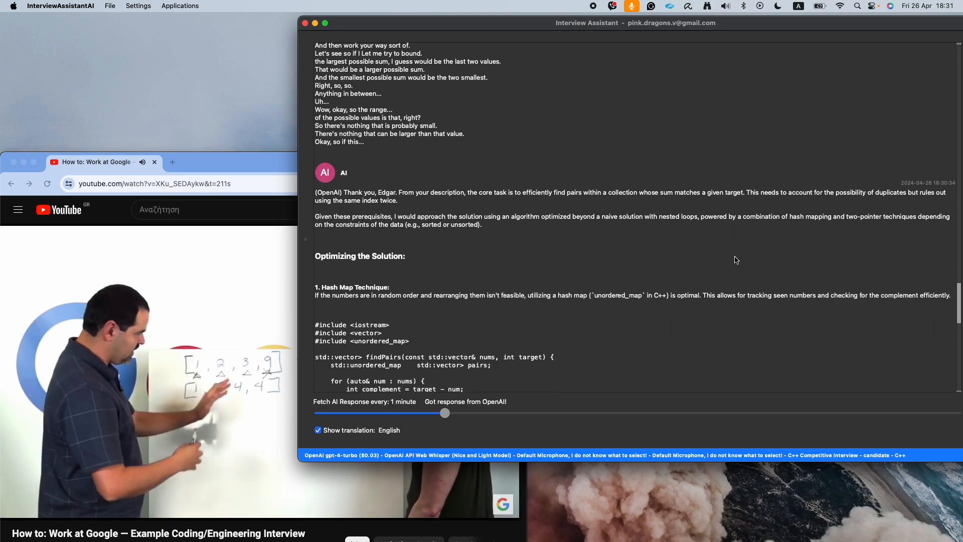
scroll(down, 3)
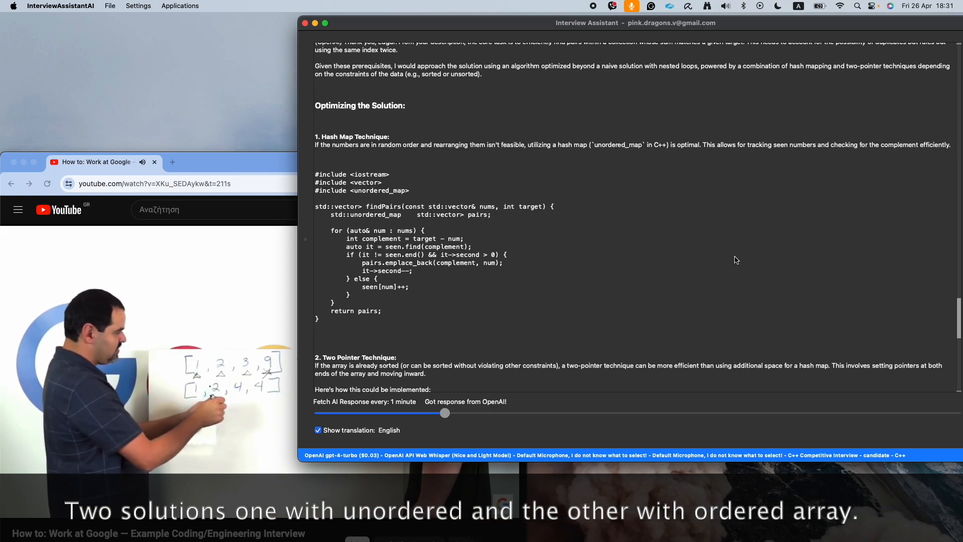
scroll(down, 3)
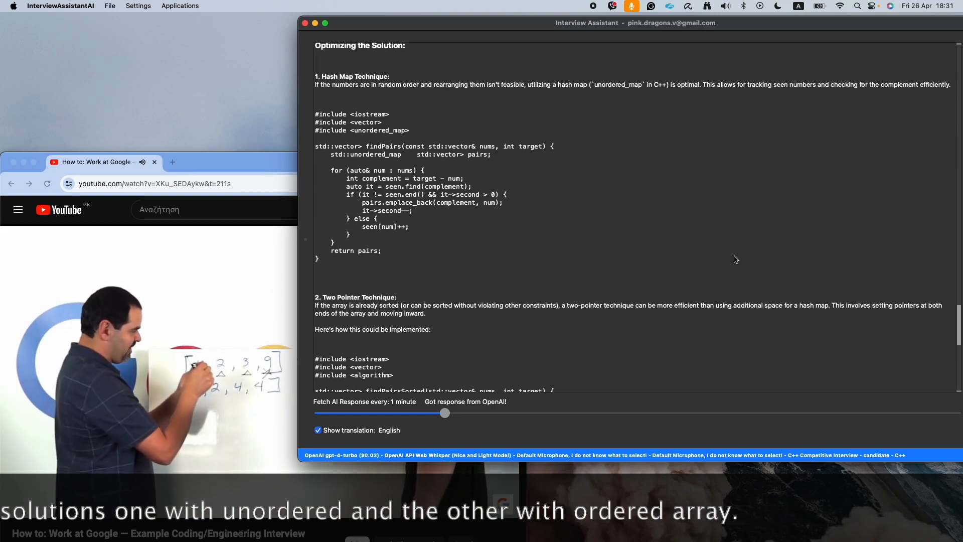
scroll(down, 3)
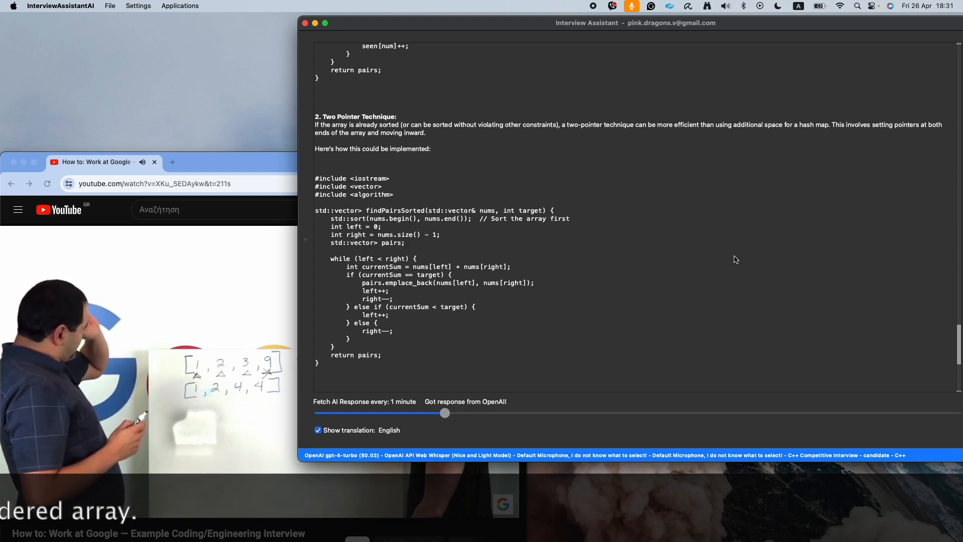
scroll(down, 3)
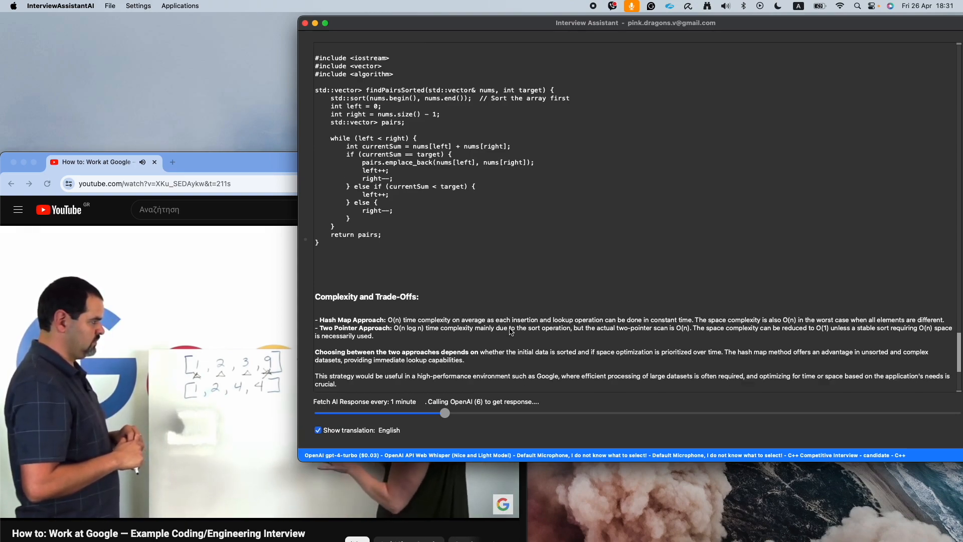
scroll(down, 3)
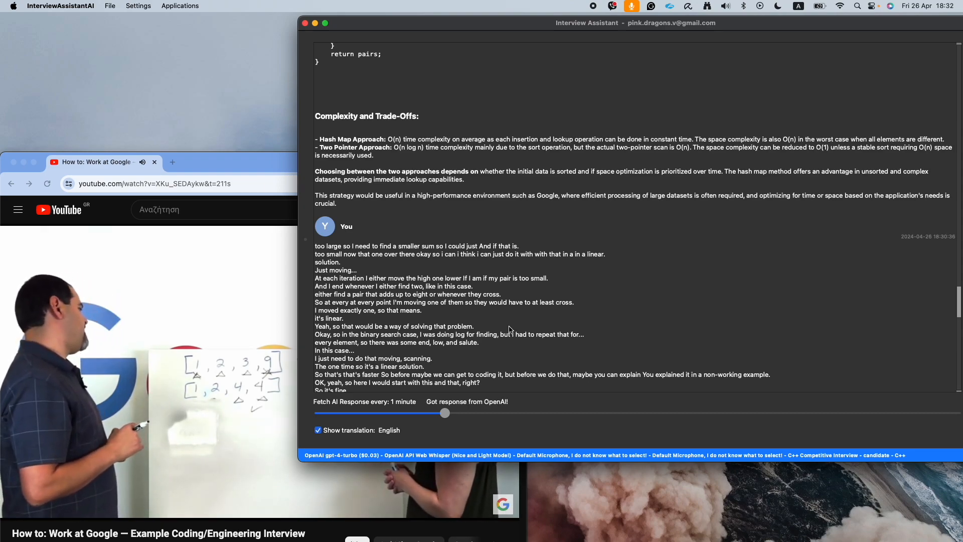
Read the two-pointer Optimal Approach, Implementation Steps and findPairsWithTargetSum C++ code.
scroll(down, 3)
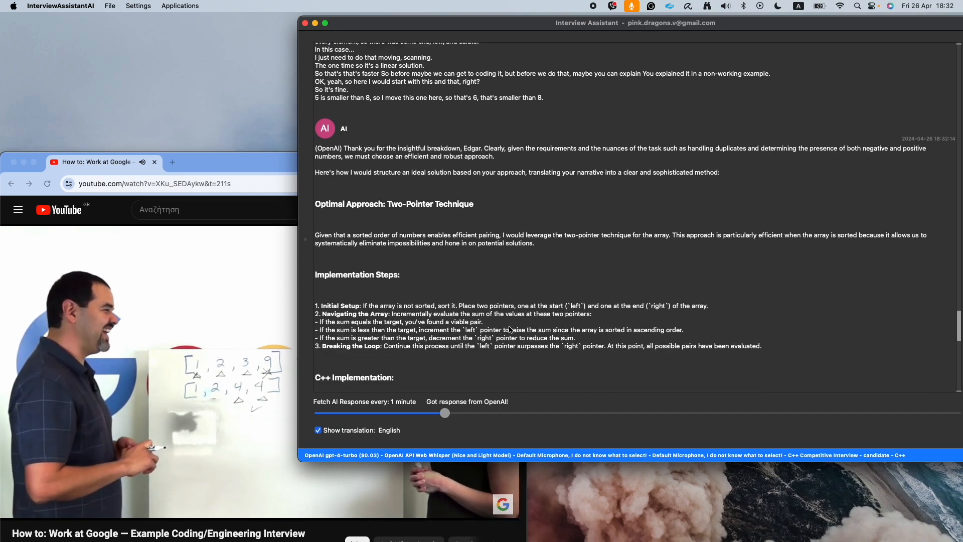
scroll(down, 3)
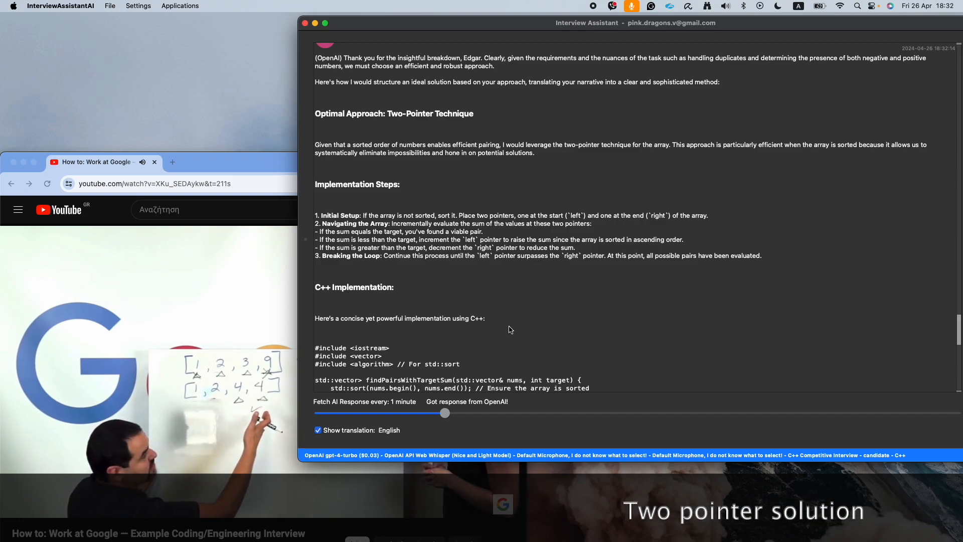
scroll(down, 3)
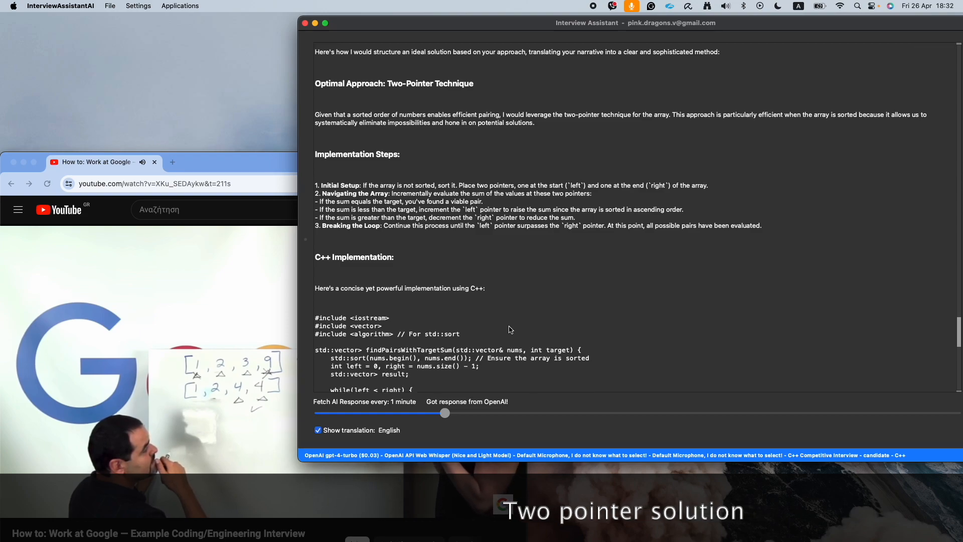
scroll(down, 3)
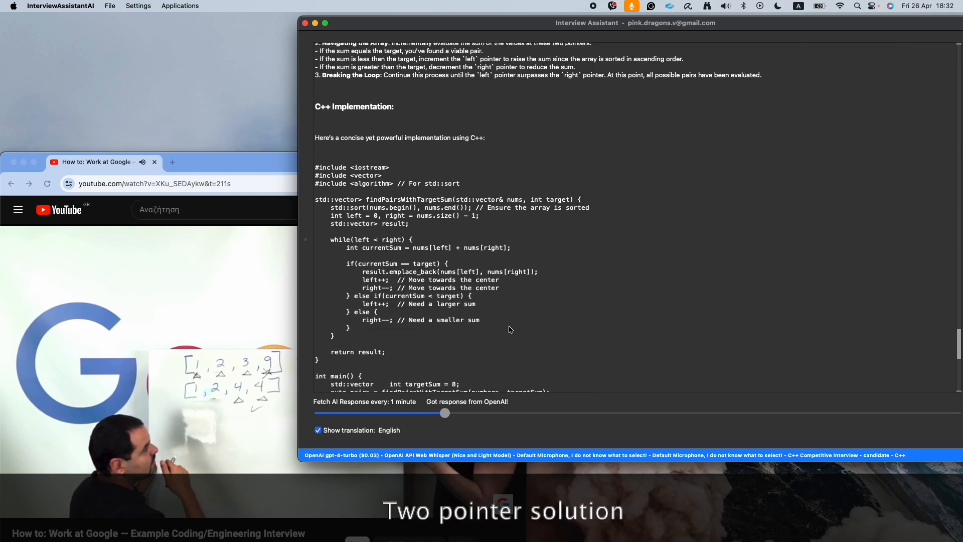
scroll(down, 3)
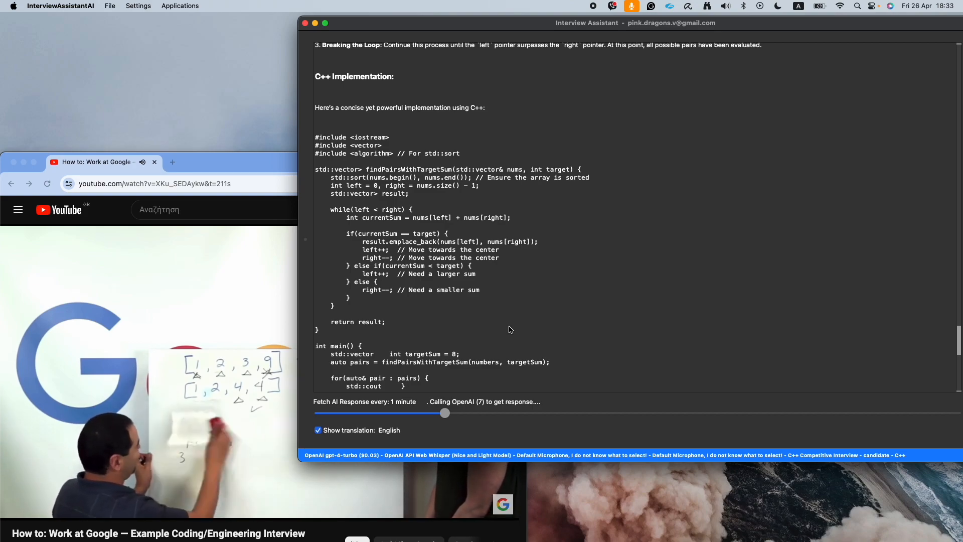
Scroll past Efficiency and Conclusion sections to the transcript about returning a boolean.
scroll(down, 3)
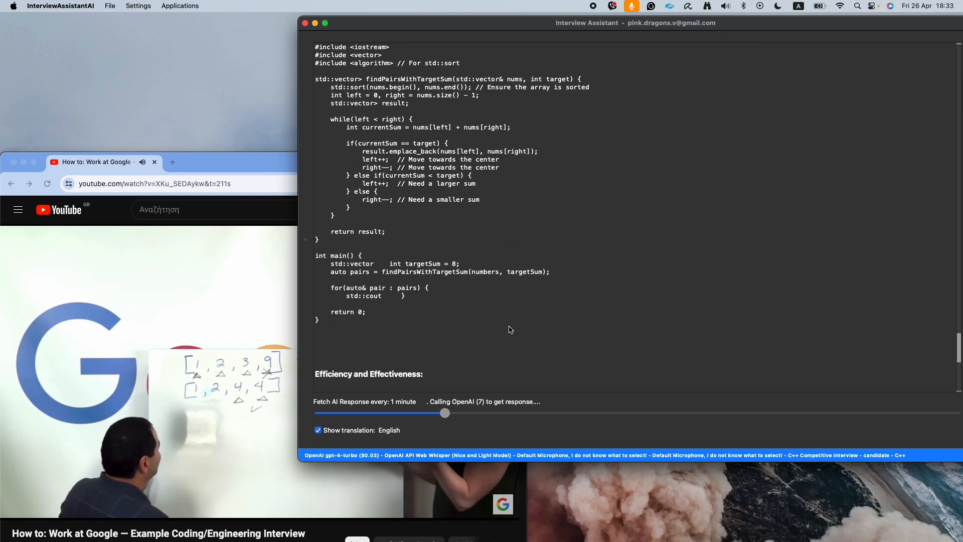
scroll(down, 3)
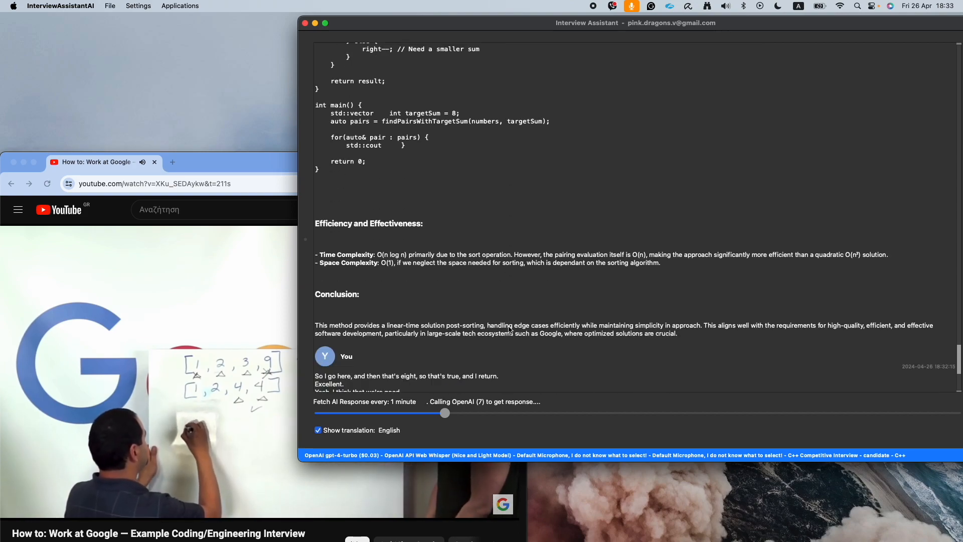
scroll(down, 3)
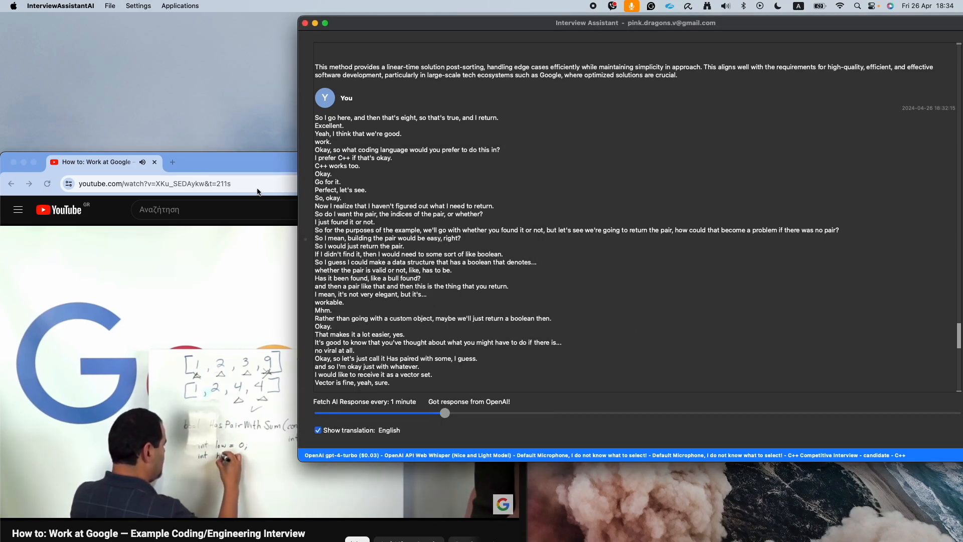
Focus the window to view the PairResult struct and findPairWithSum two-pointer solution.
click(98, 162)
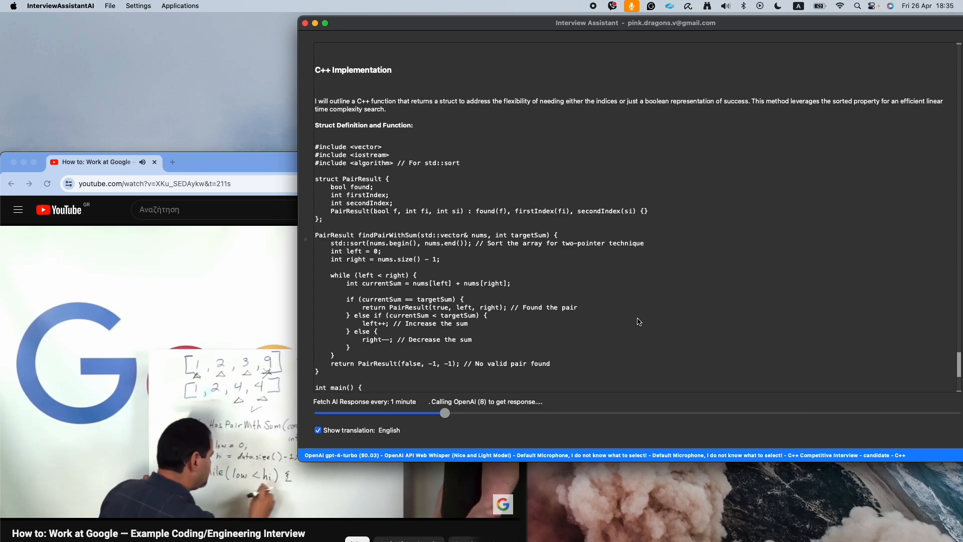
Scroll past the hasPairWithSum code to the unsorted-input twist and the seventh AI answer.
scroll(down, 3)
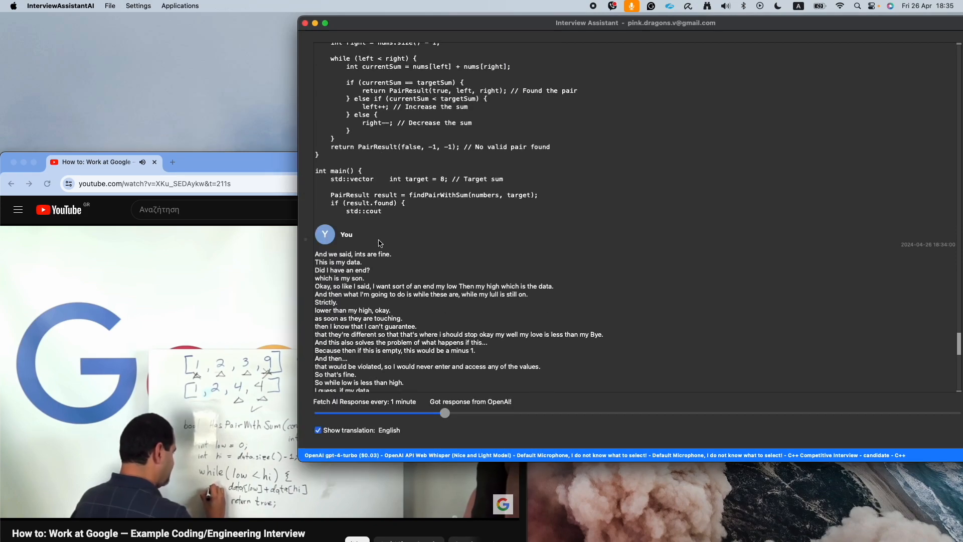
scroll(down, 3)
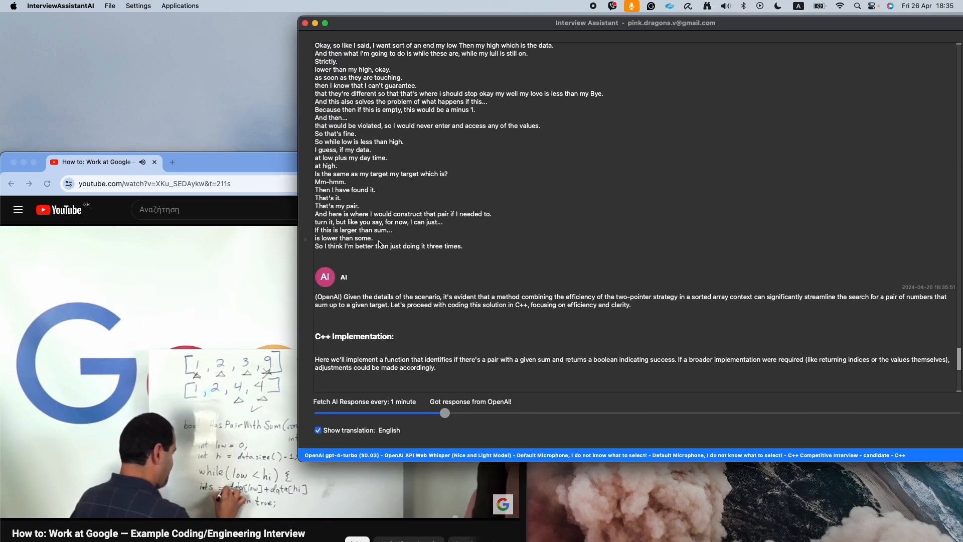
scroll(down, 3)
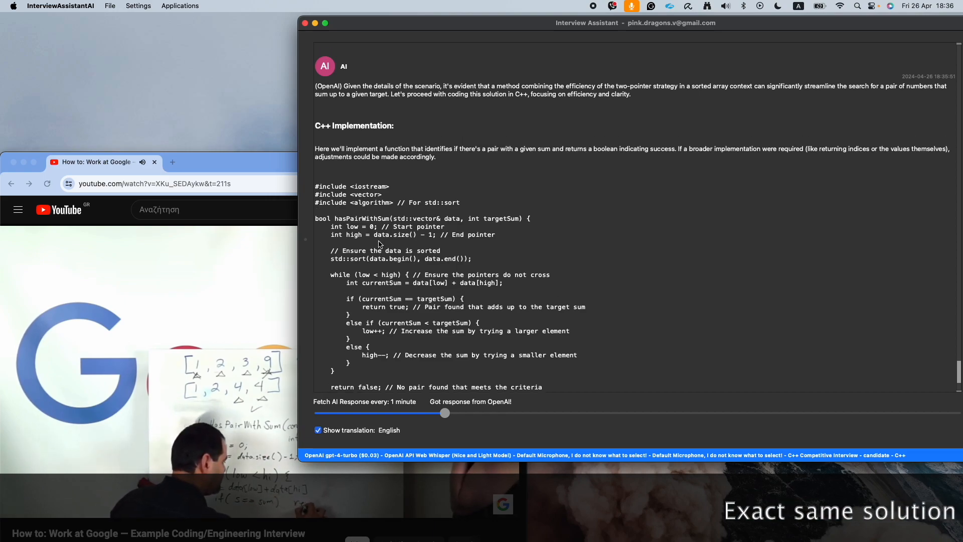
scroll(down, 3)
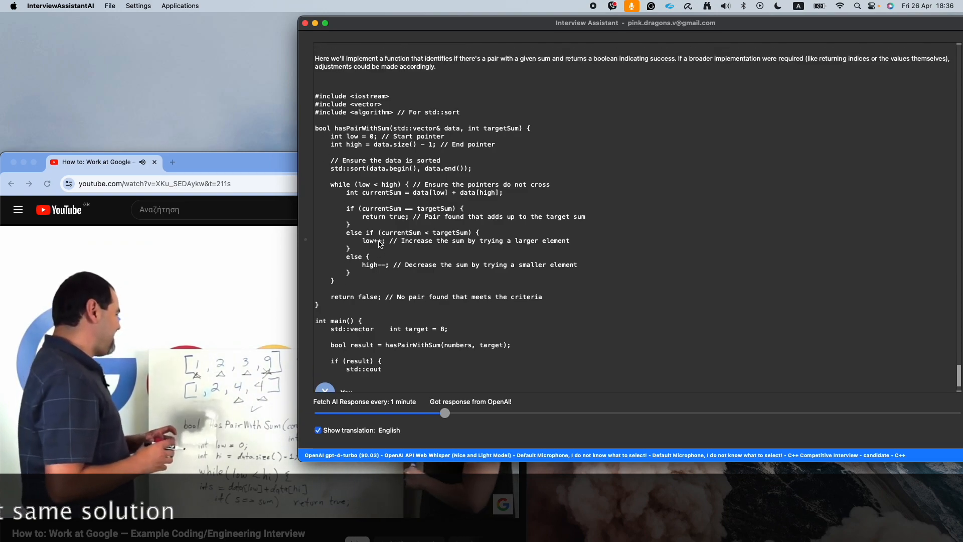
scroll(down, 3)
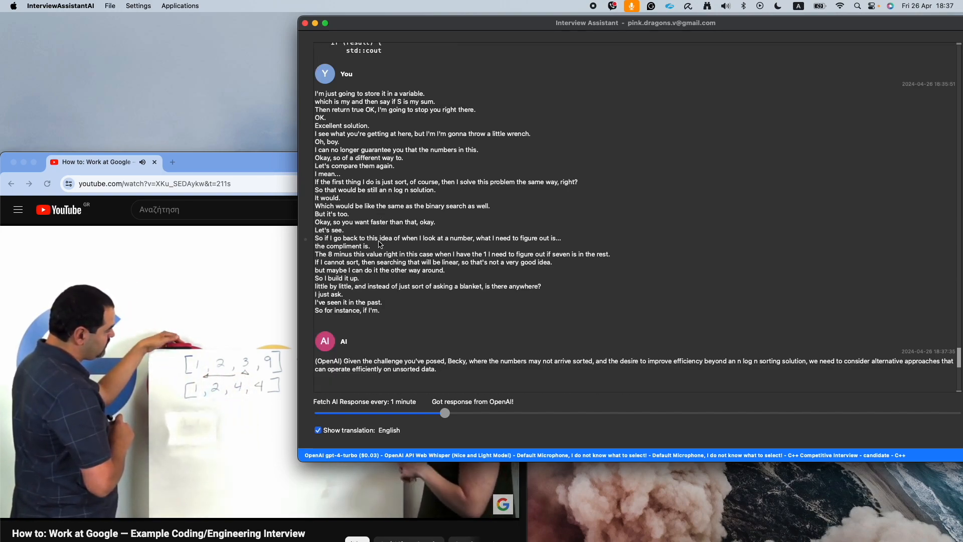
Scroll through the hash-map hasPairWithSum C++ answer to the new complement-set transcript lines.
scroll(down, 3)
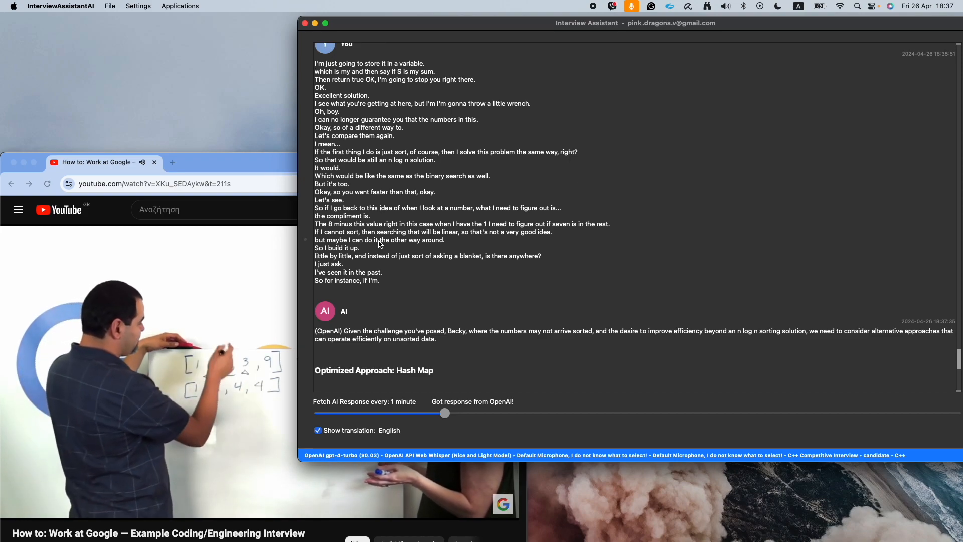
scroll(down, 3)
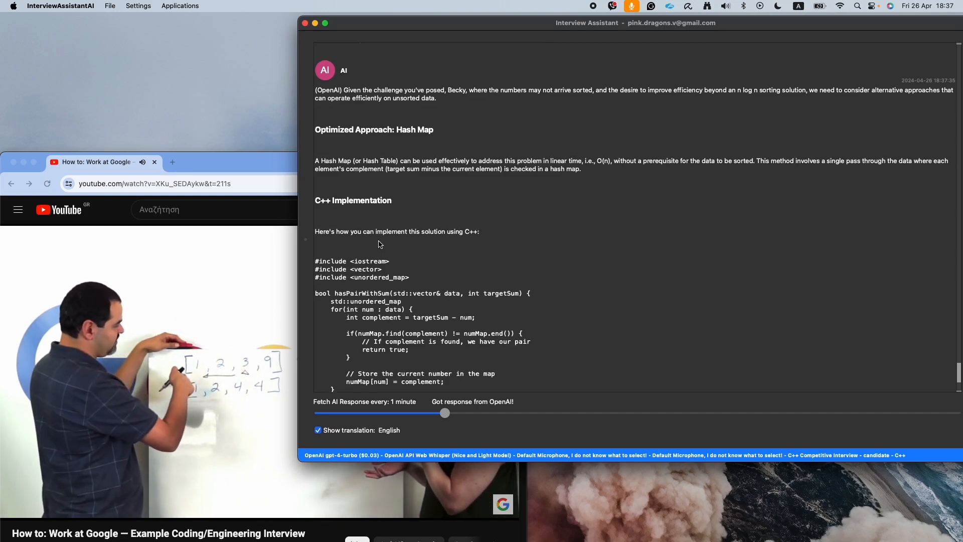
scroll(down, 3)
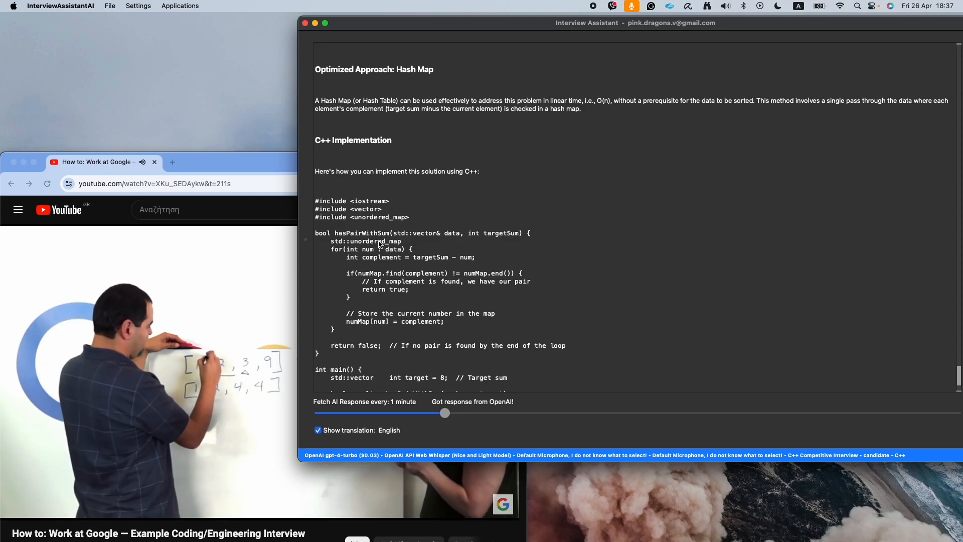
scroll(down, 3)
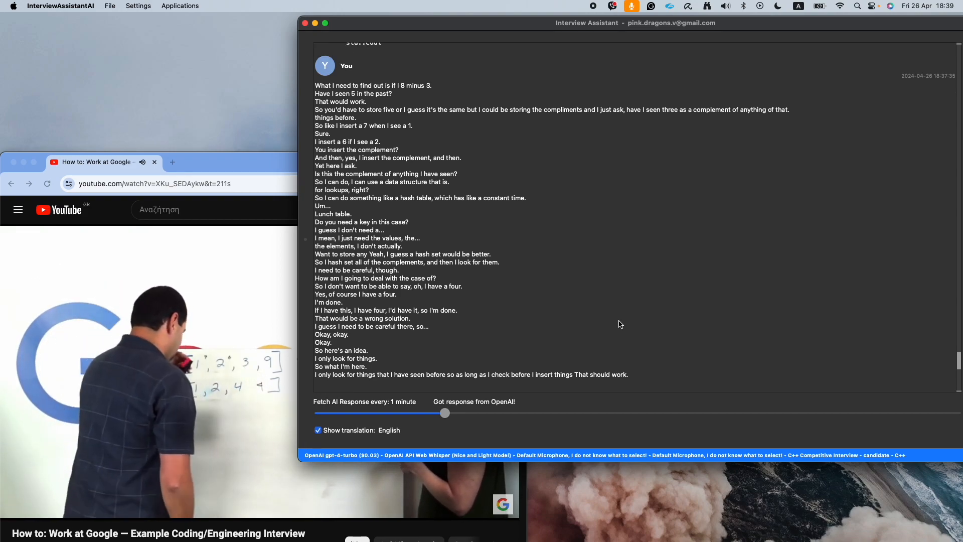
Scroll down to read the four-step hash-set complement strategy and C++ Implementation heading.
scroll(down, 3)
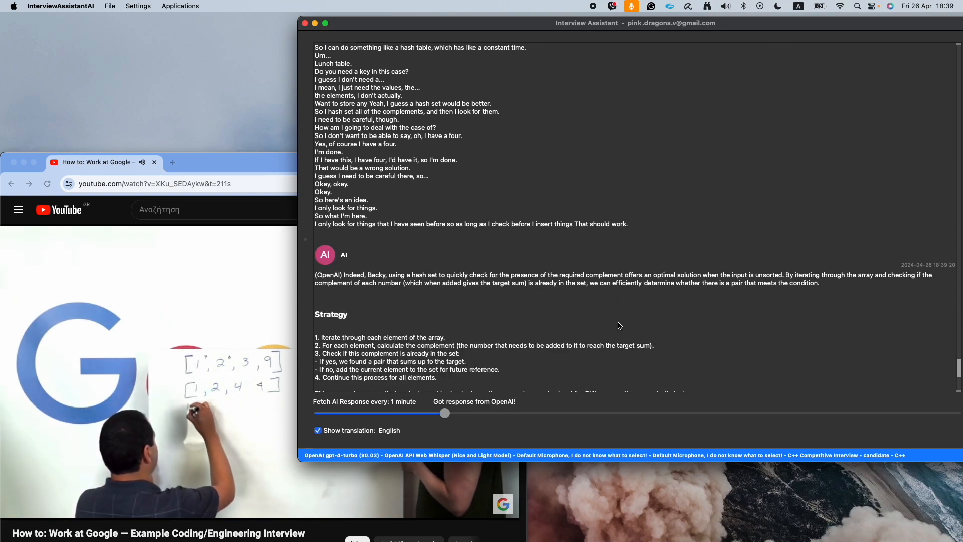
scroll(down, 3)
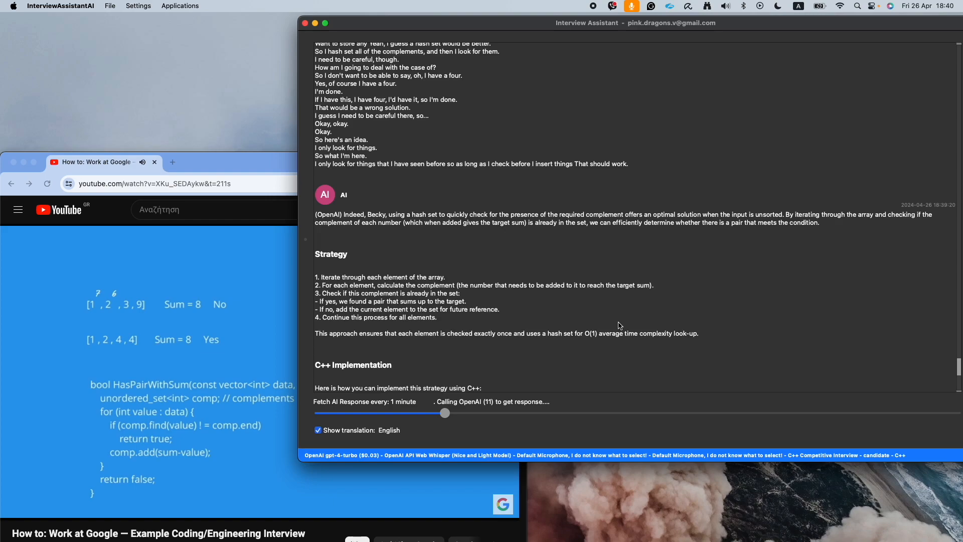
scroll(down, 3)
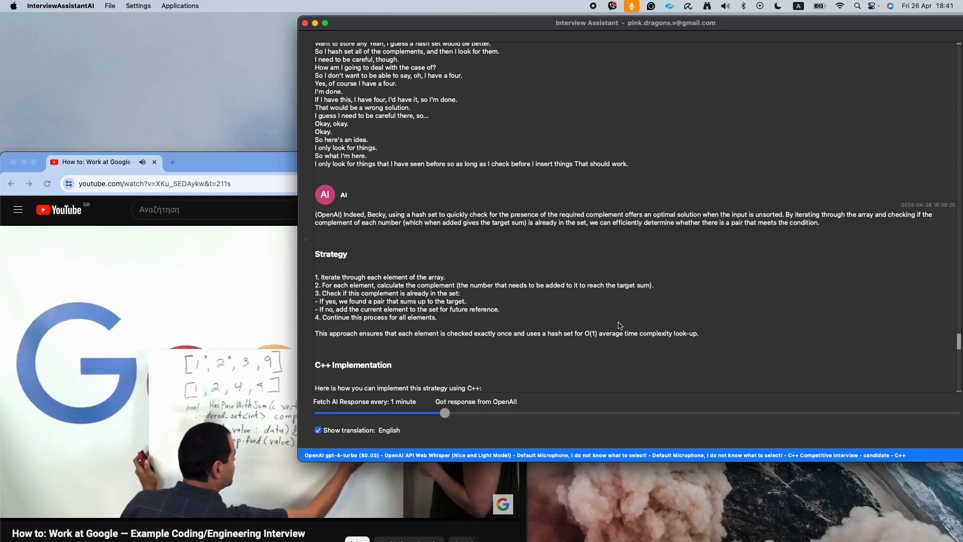
Scroll to the hash-set findPairWithSum C++ answer, then pause the YouTube interview video.
scroll(down, 3)
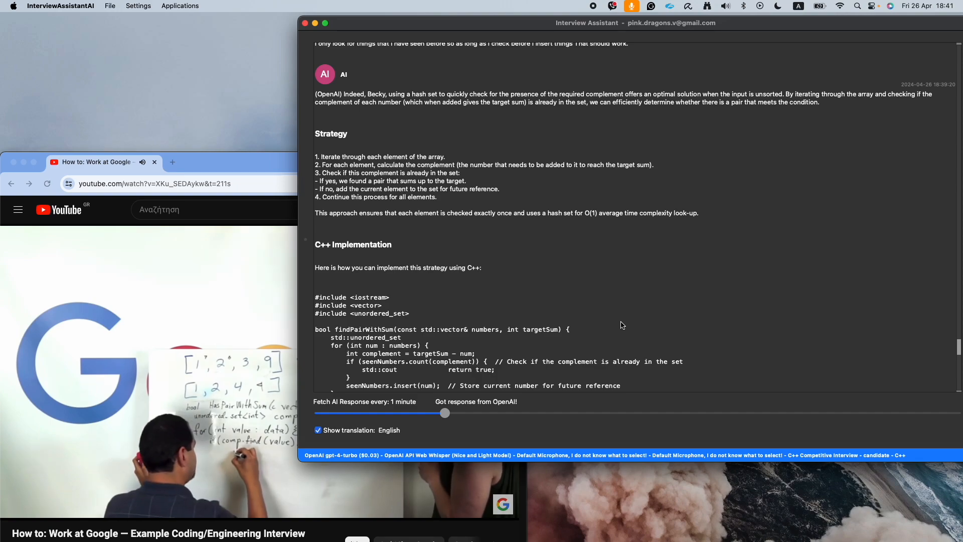
scroll(down, 3)
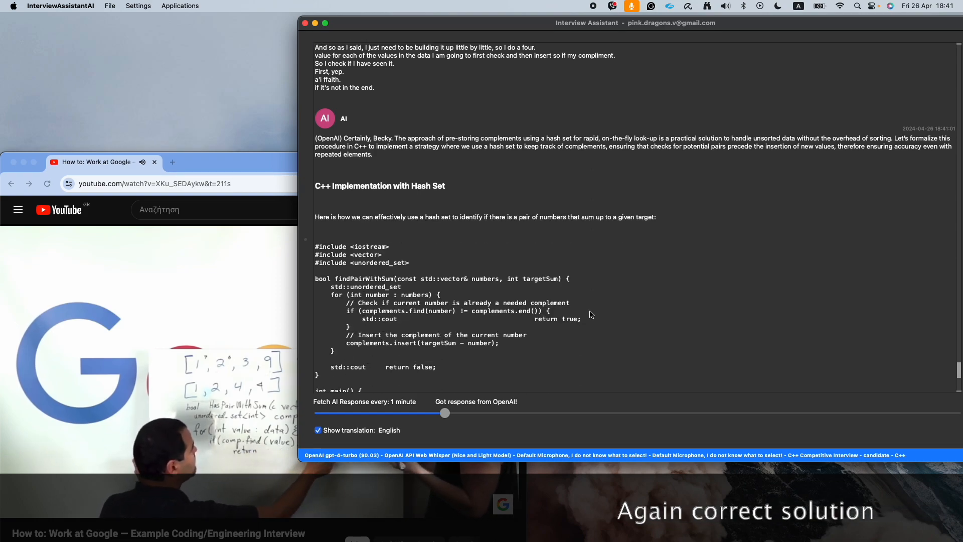
scroll(down, 3)
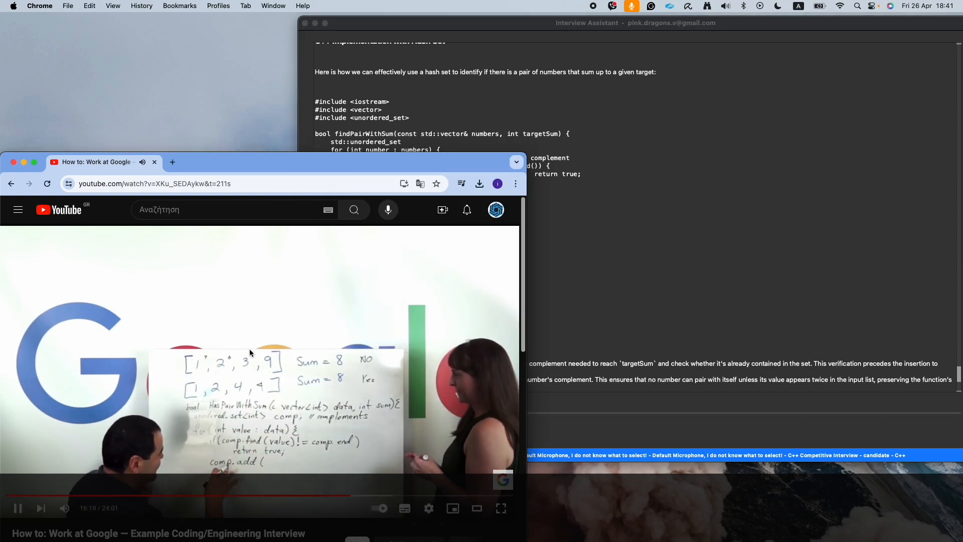
click(630, 298)
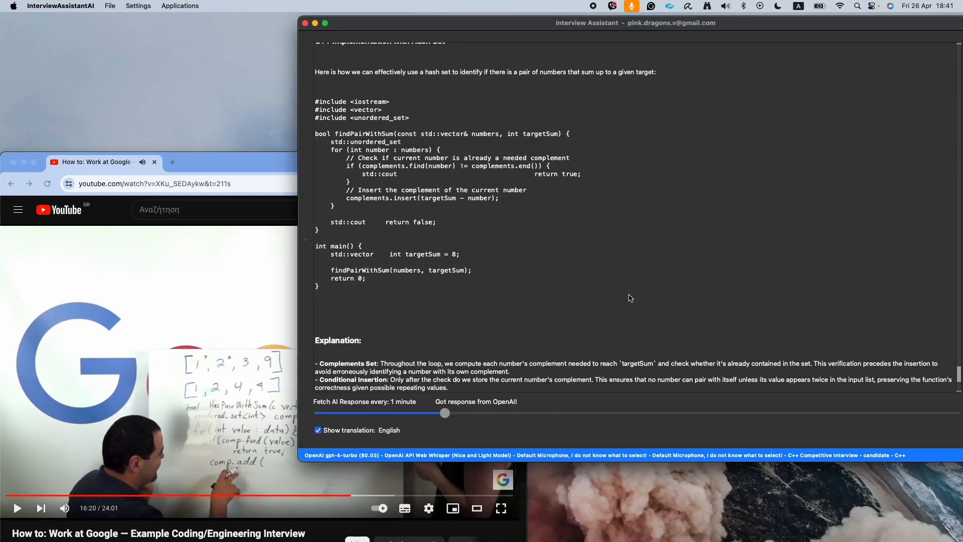